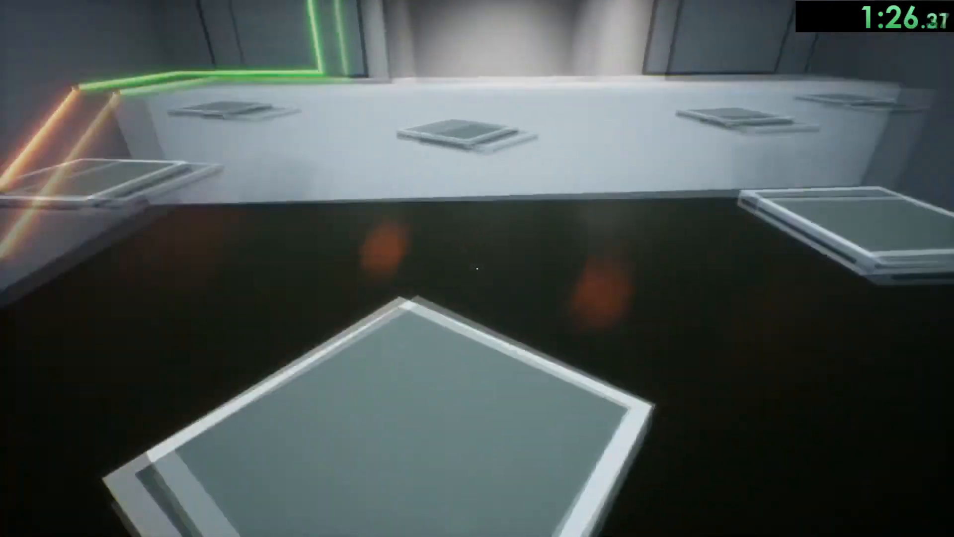
mouse_move(477, 269)
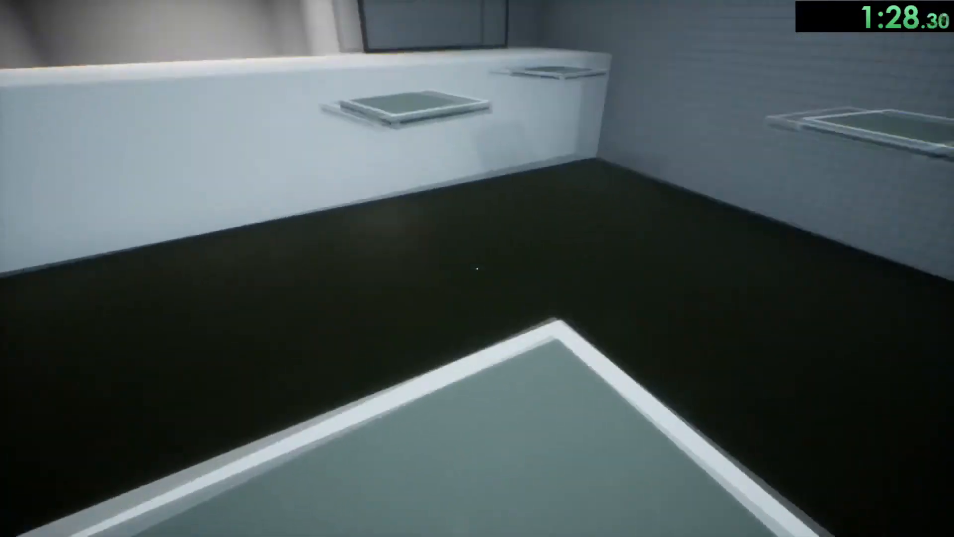